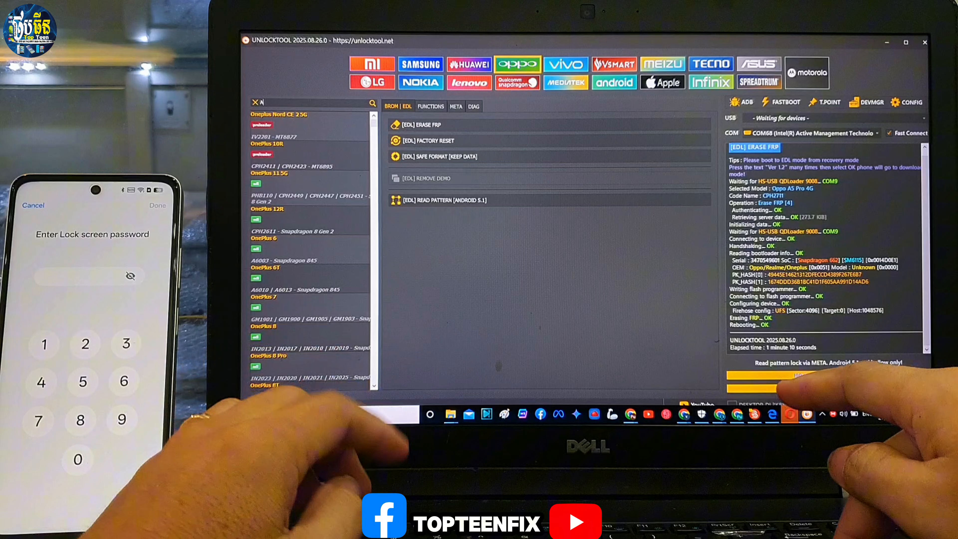
# Filter the model list to Oppo A5 Pro 4G with 'A5 pr' and start [EDL] ERASE FRP.
pyautogui.write('A5')
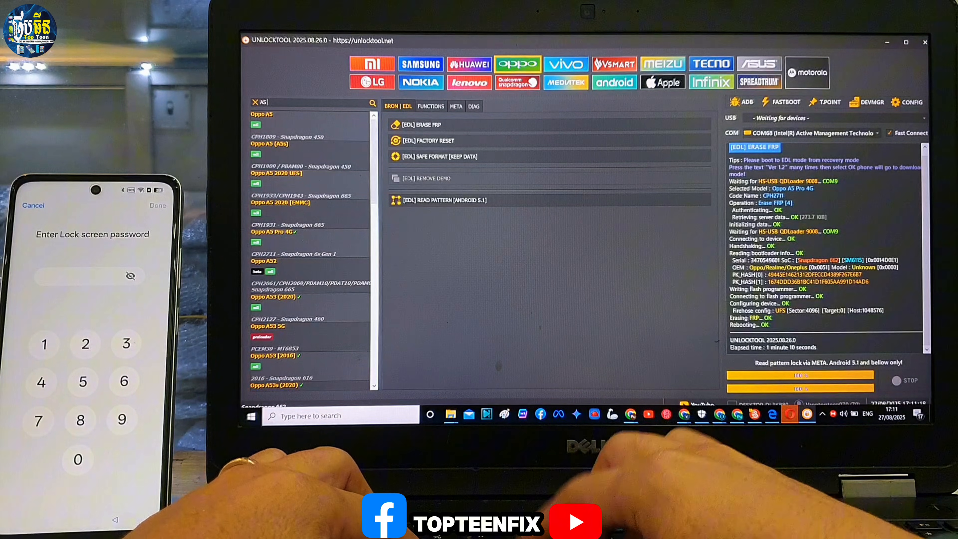
pyautogui.write('pr')
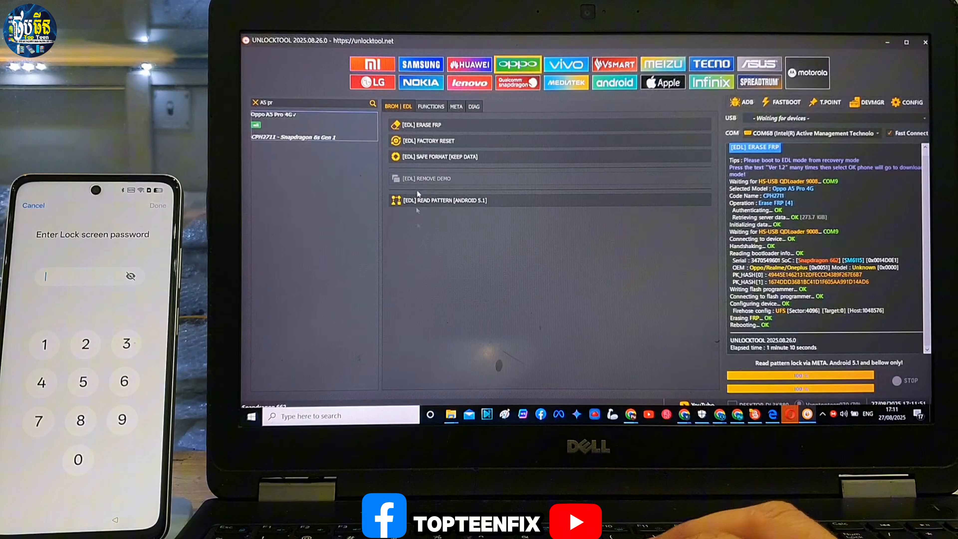
pyautogui.click(422, 124)
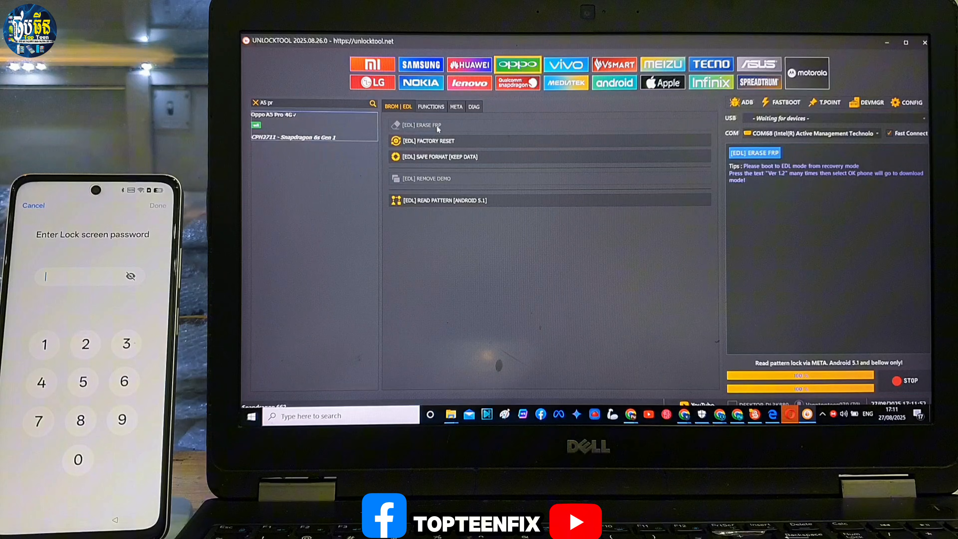